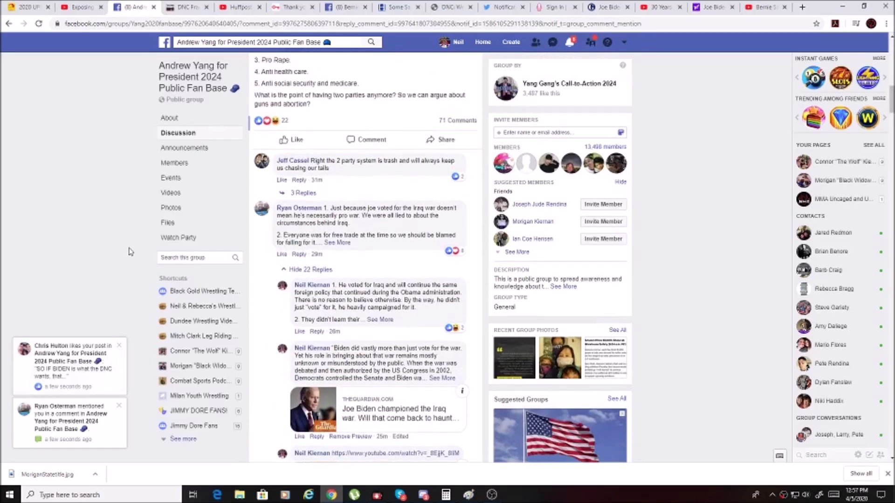
# - Scroll to the group post asking what the point of two parties is
pyautogui.scroll(-3)
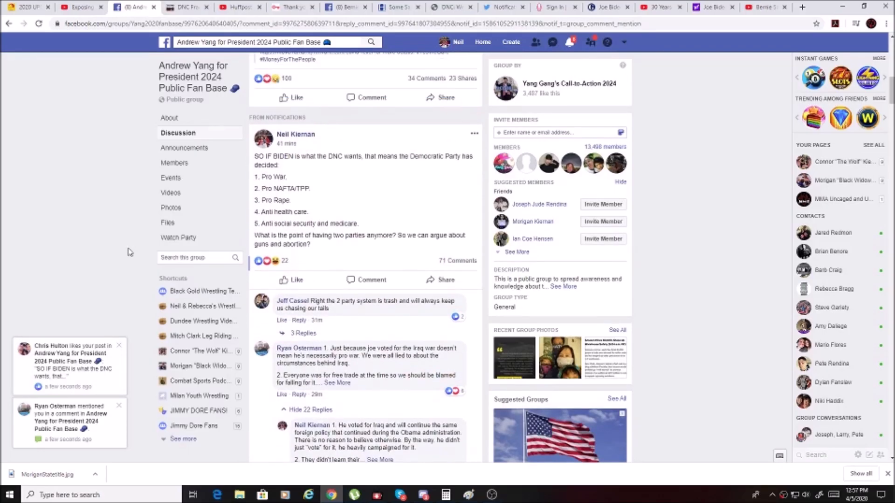
pyautogui.moveTo(101, 259)
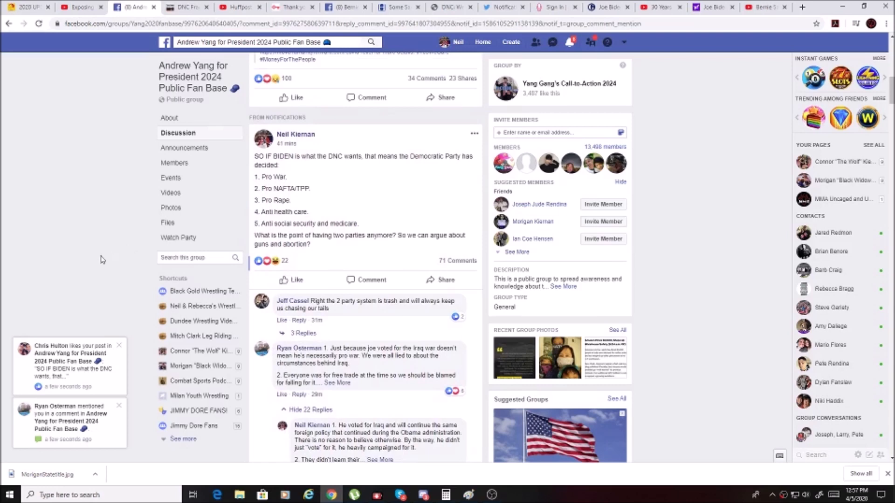
pyautogui.moveTo(86, 252)
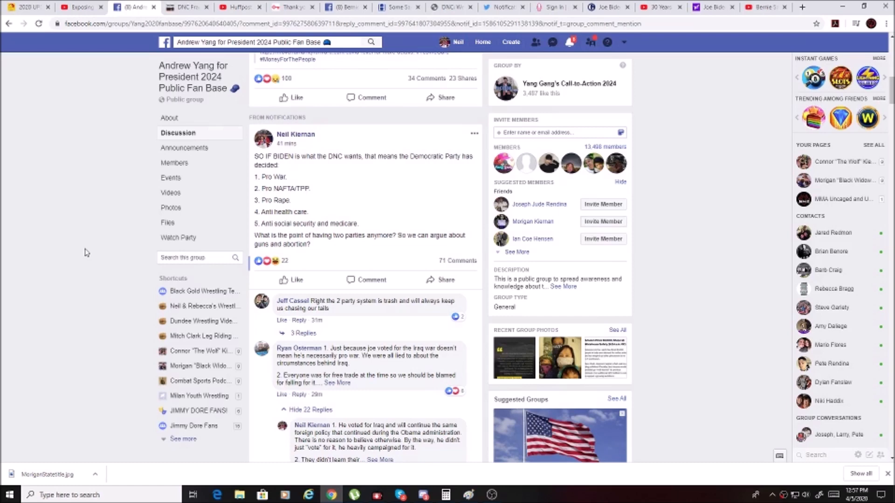
pyautogui.moveTo(86, 252)
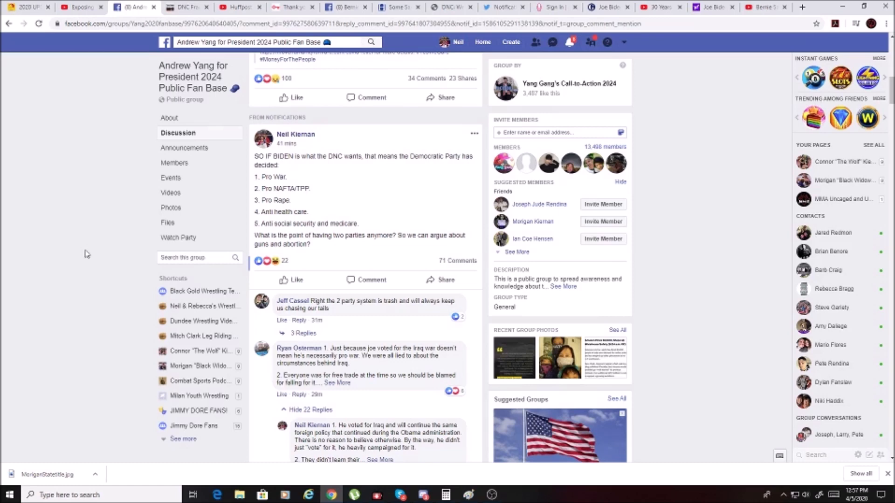
pyautogui.moveTo(84, 254)
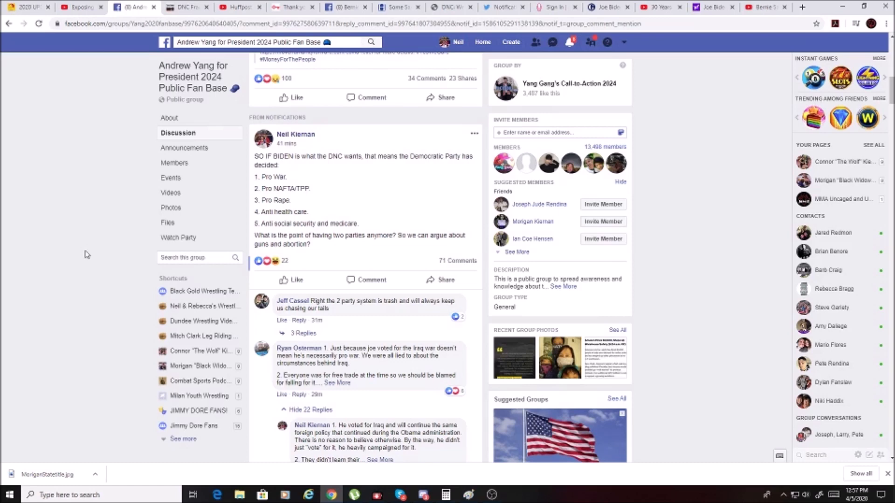
pyautogui.moveTo(86, 256)
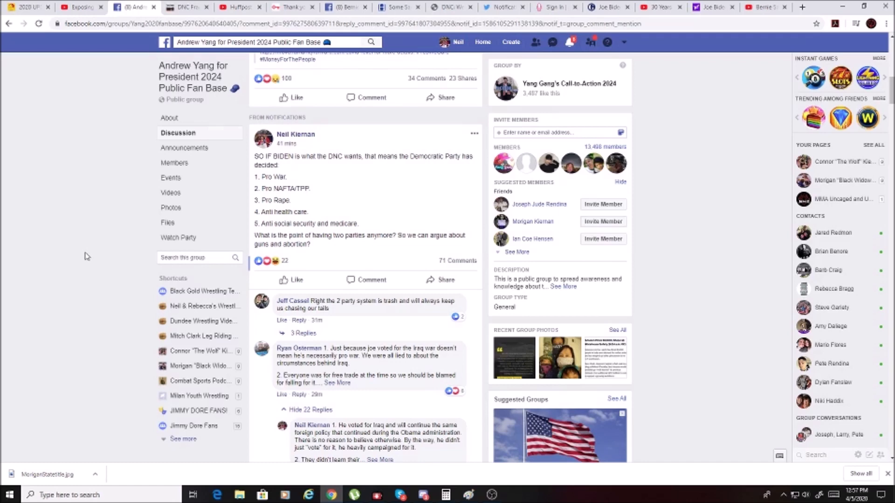
pyautogui.moveTo(85, 257)
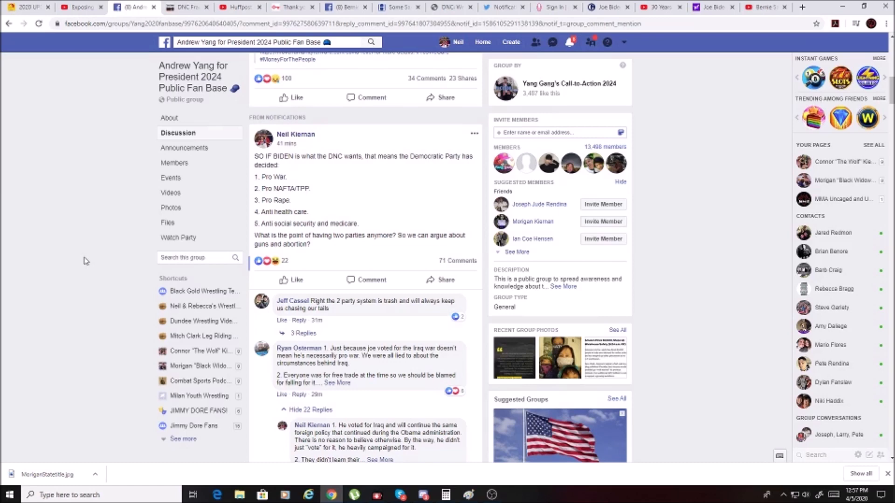
pyautogui.moveTo(86, 262)
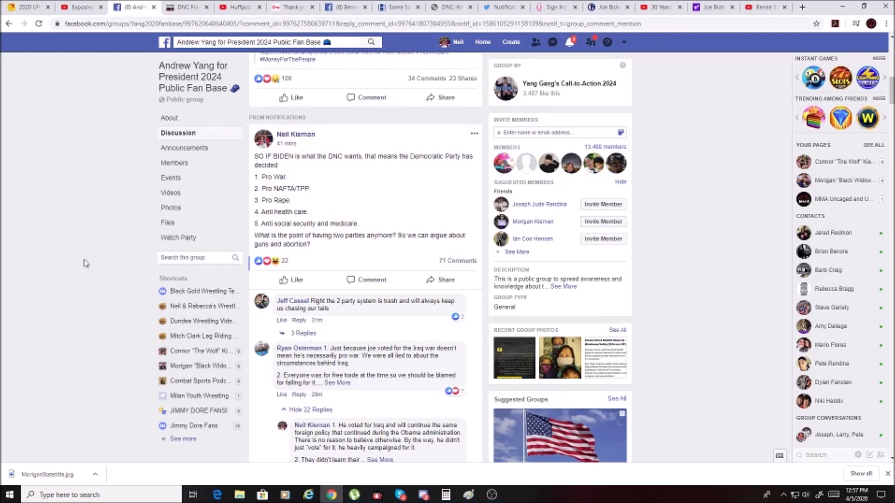
pyautogui.moveTo(85, 264)
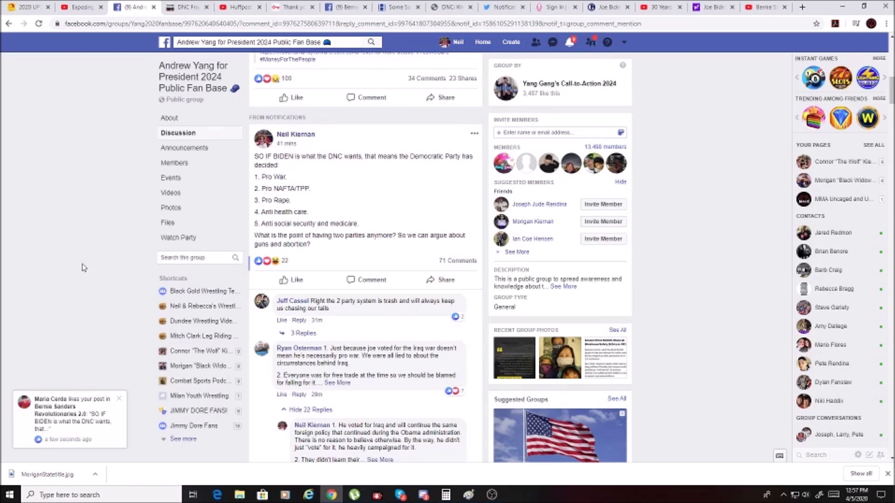
pyautogui.moveTo(83, 269)
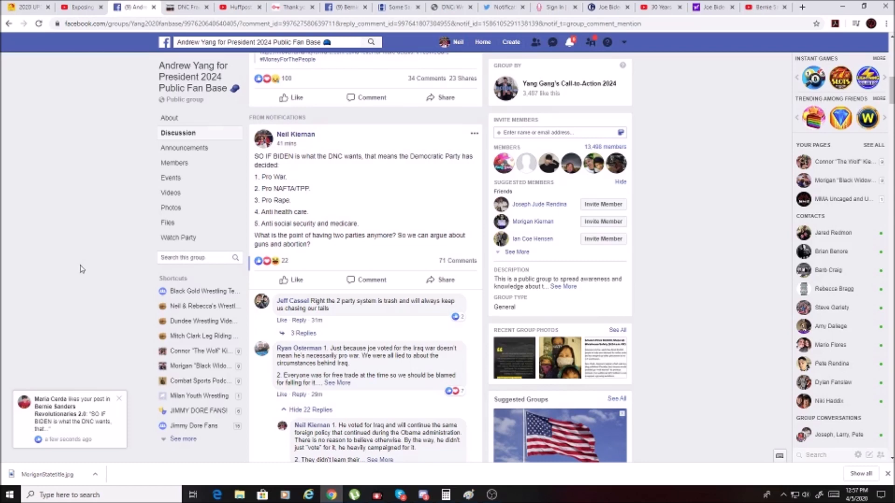
# - Expand the second comment's 'See More' to read its five numbered points on Biden
pyautogui.scroll(-3)
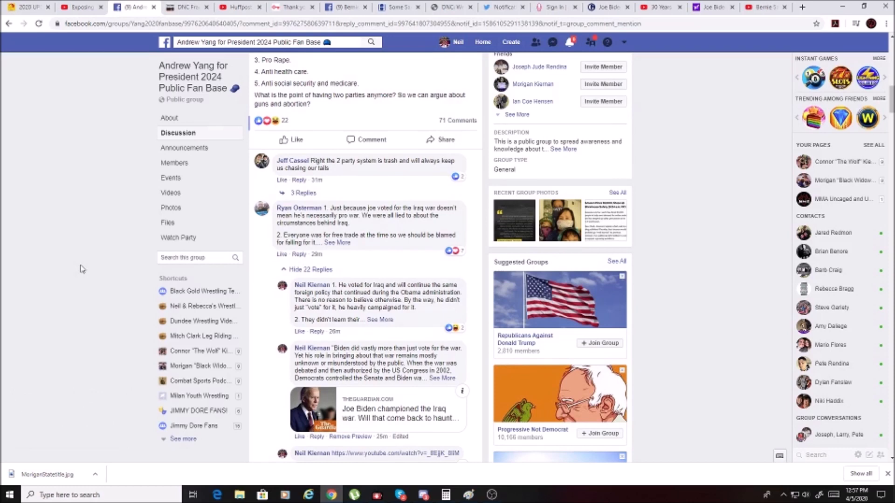
pyautogui.scroll(-3)
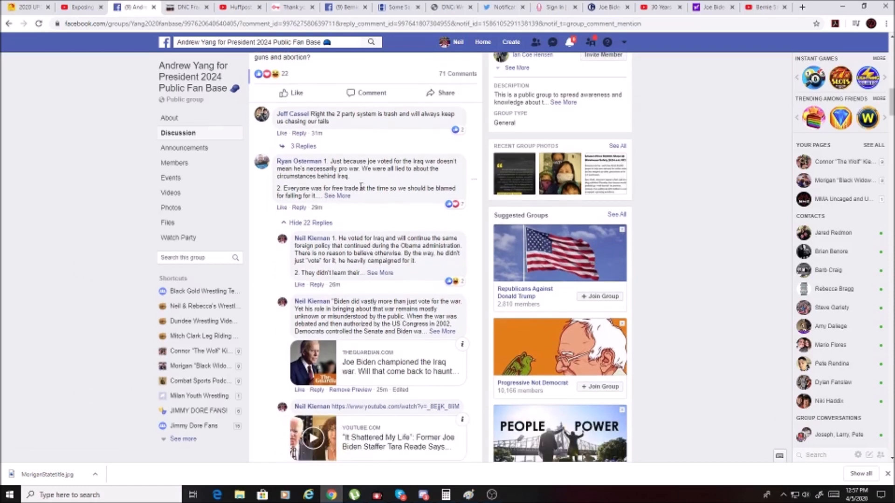
pyautogui.click(336, 195)
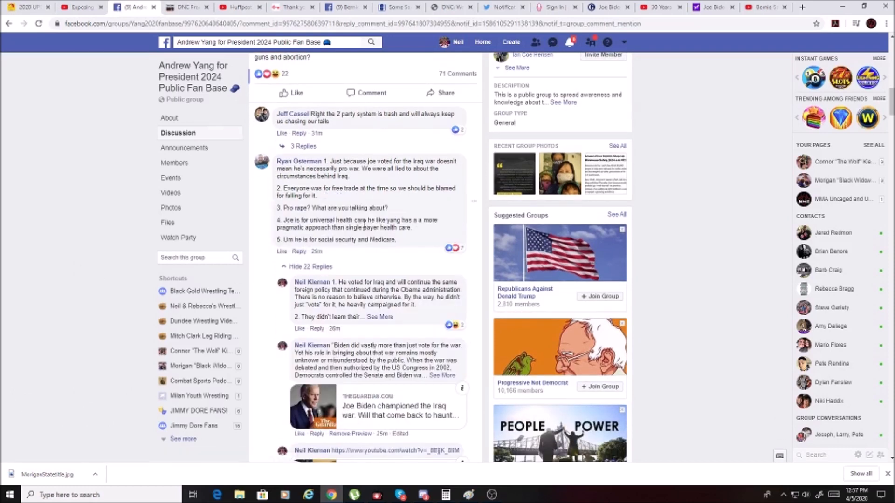
pyautogui.moveTo(376, 277)
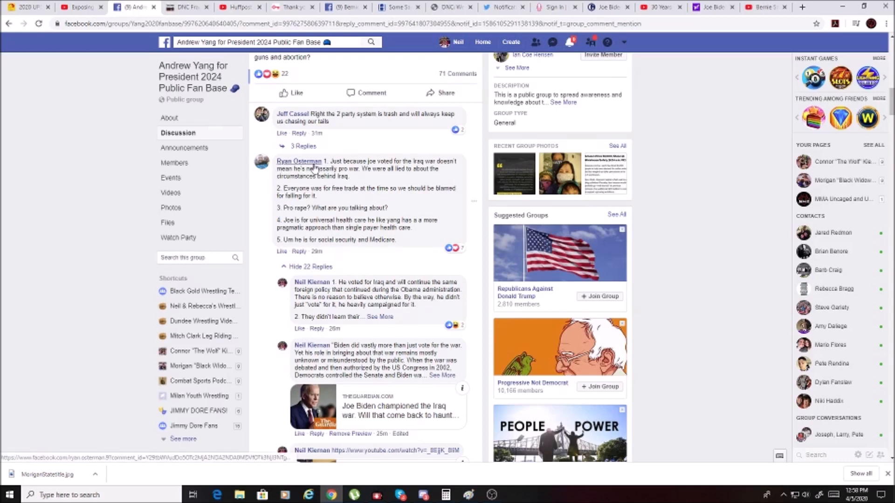
pyautogui.moveTo(298, 162)
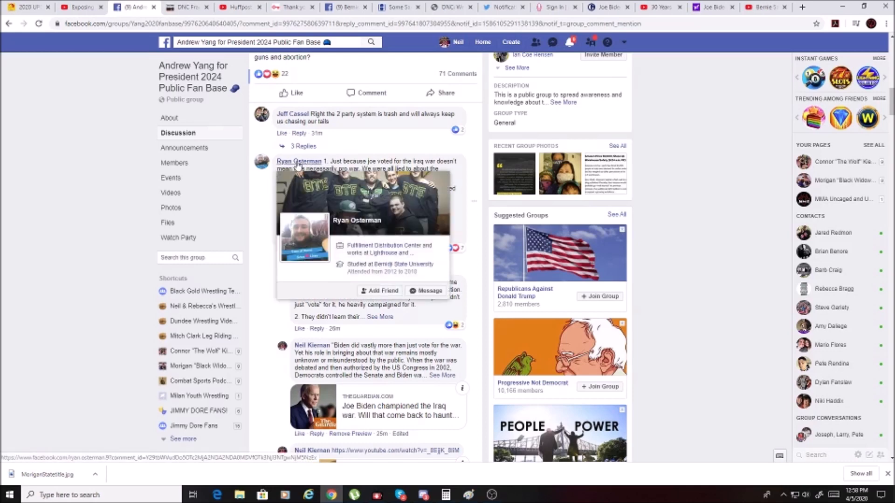
pyautogui.moveTo(321, 201)
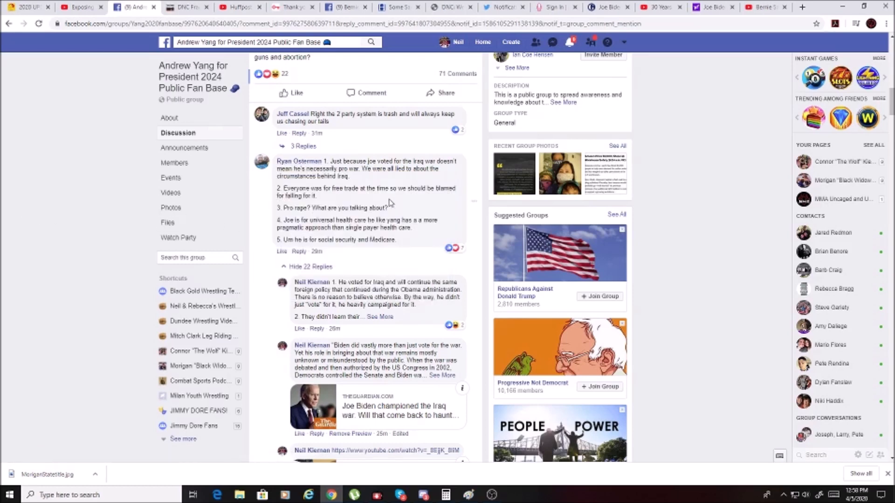
pyautogui.moveTo(380, 208)
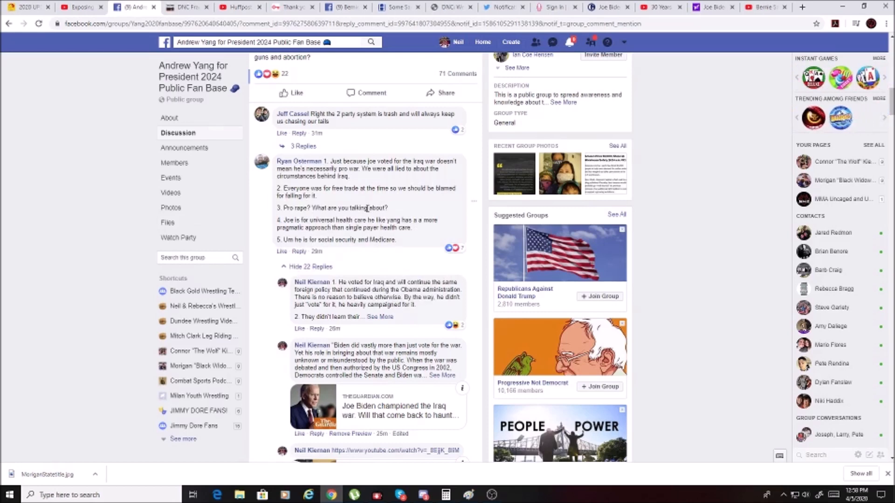
pyautogui.moveTo(324, 208)
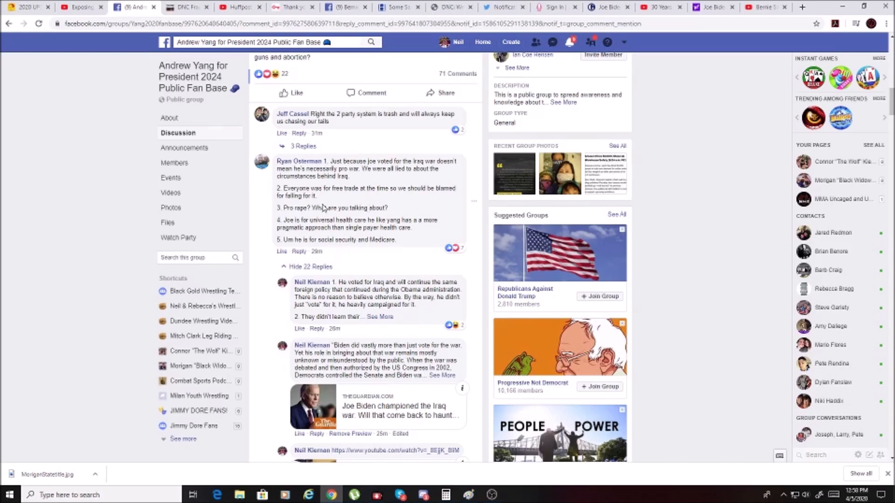
pyautogui.moveTo(330, 204)
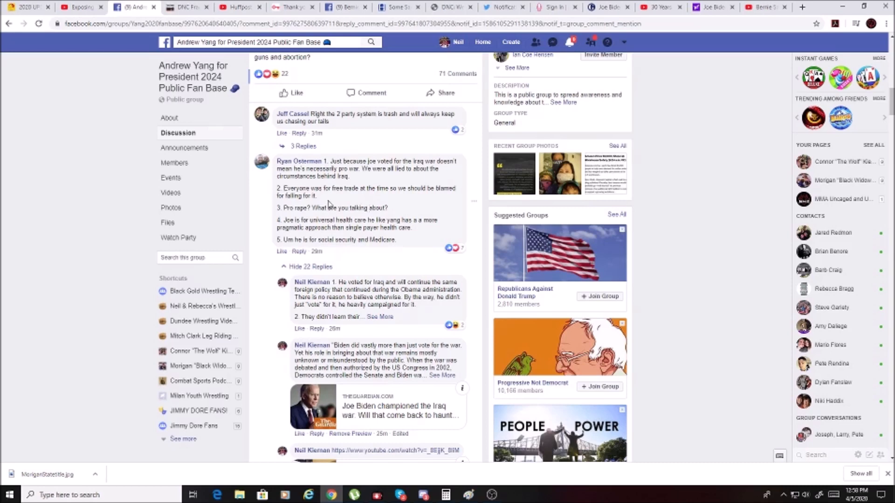
pyautogui.moveTo(330, 208)
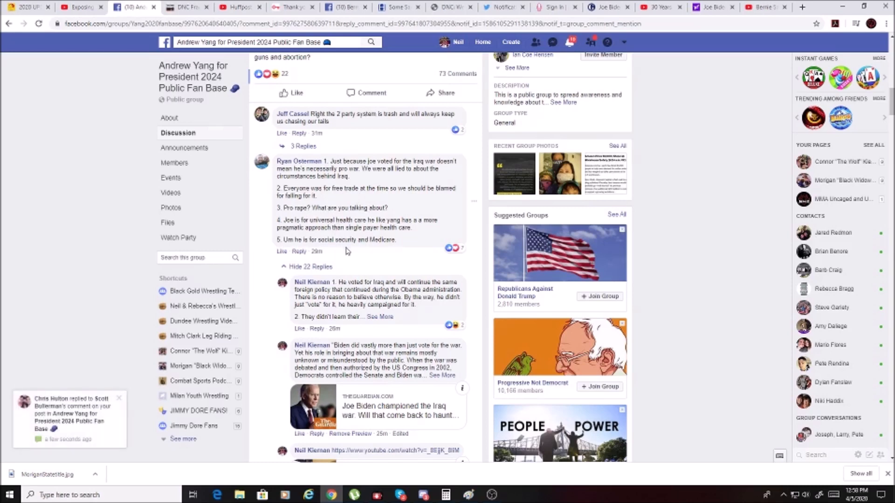
# - Read through the reply thread down to the final reply about taking a screenshot
pyautogui.scroll(-3)
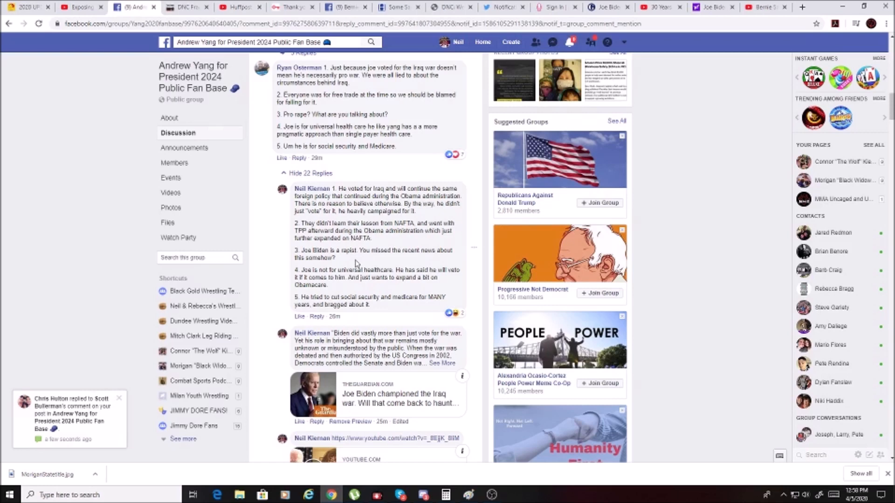
pyautogui.moveTo(368, 289)
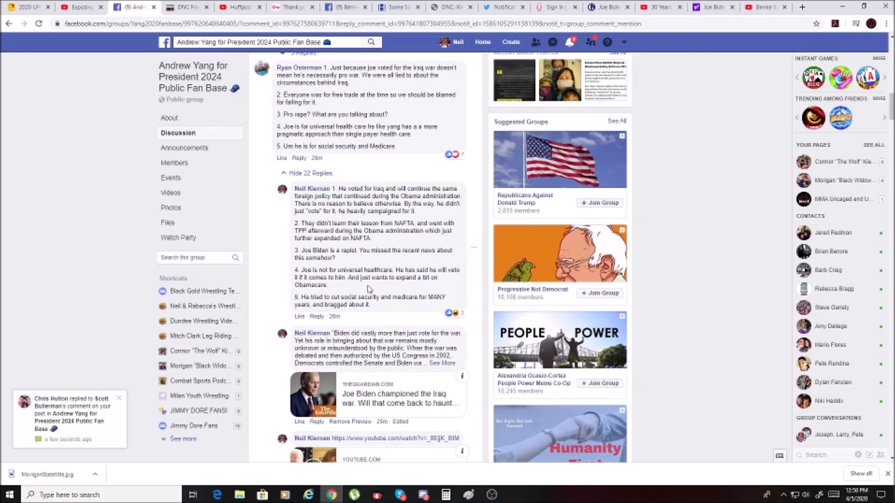
pyautogui.scroll(-3)
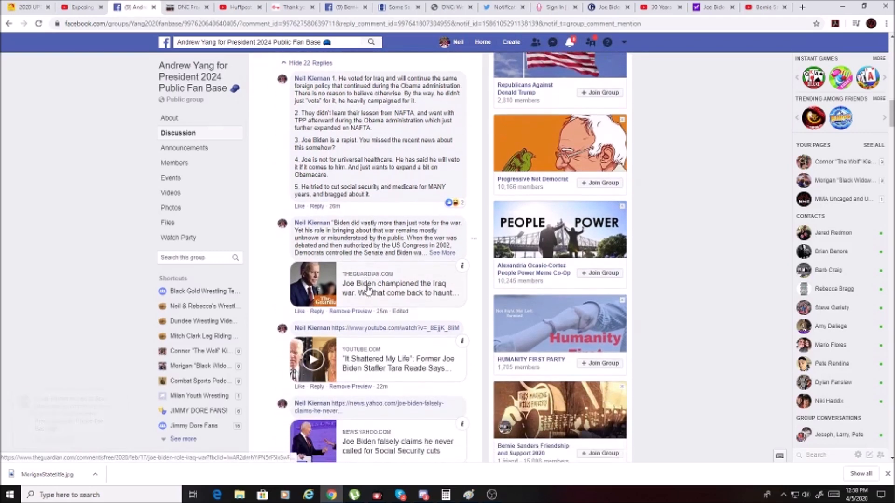
pyautogui.scroll(-3)
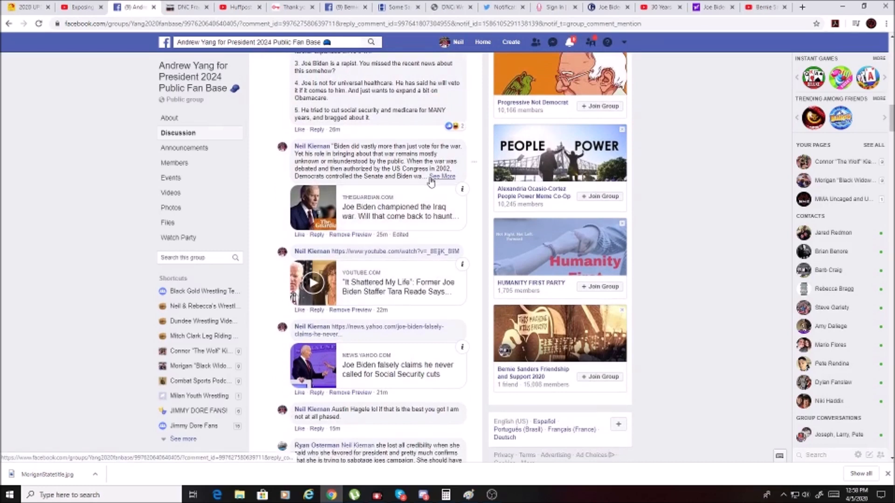
pyautogui.scroll(-3)
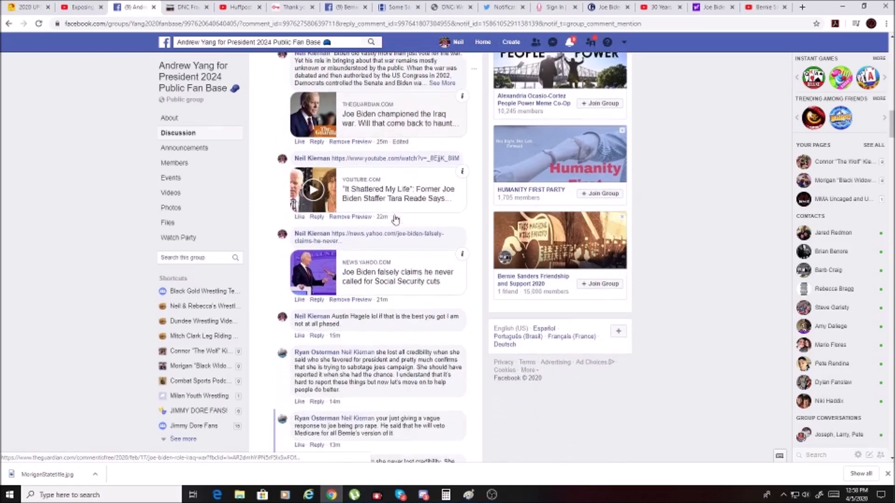
pyautogui.scroll(-3)
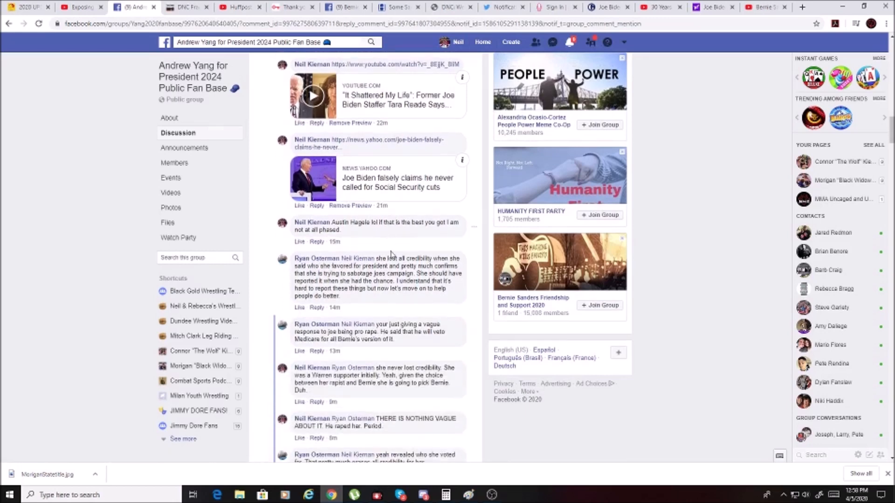
pyautogui.scroll(-3)
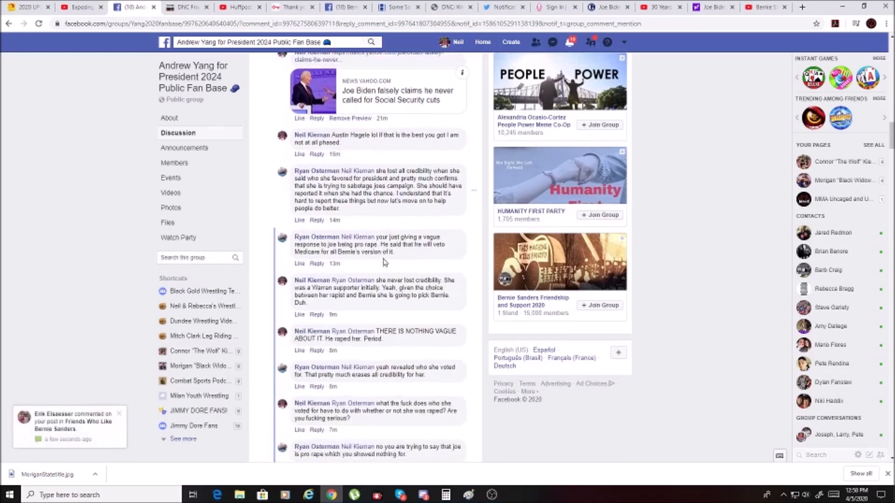
pyautogui.scroll(-3)
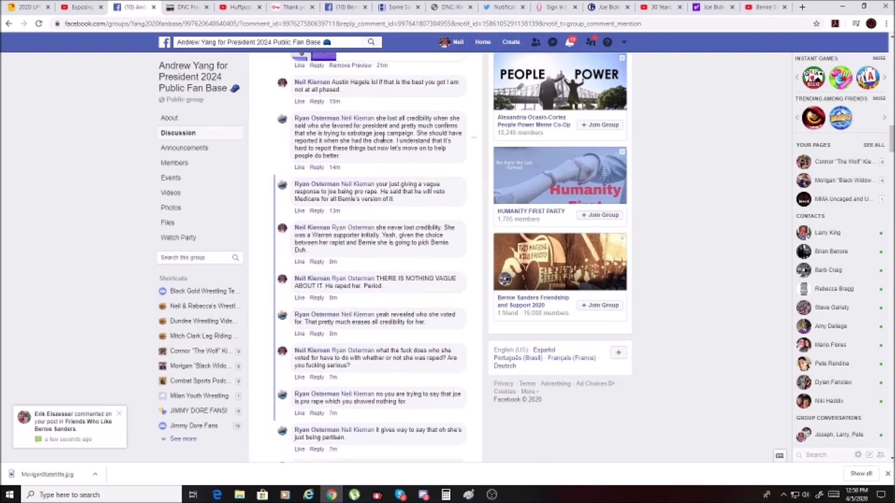
pyautogui.moveTo(330, 140)
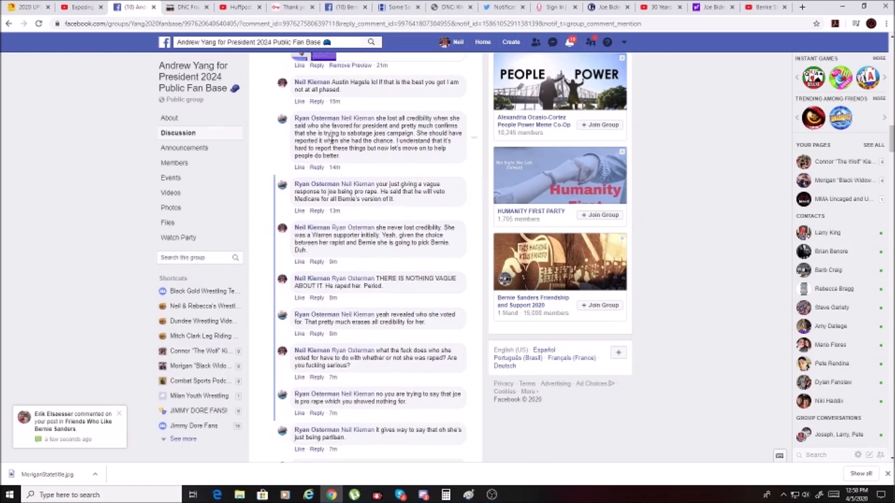
pyautogui.moveTo(399, 150)
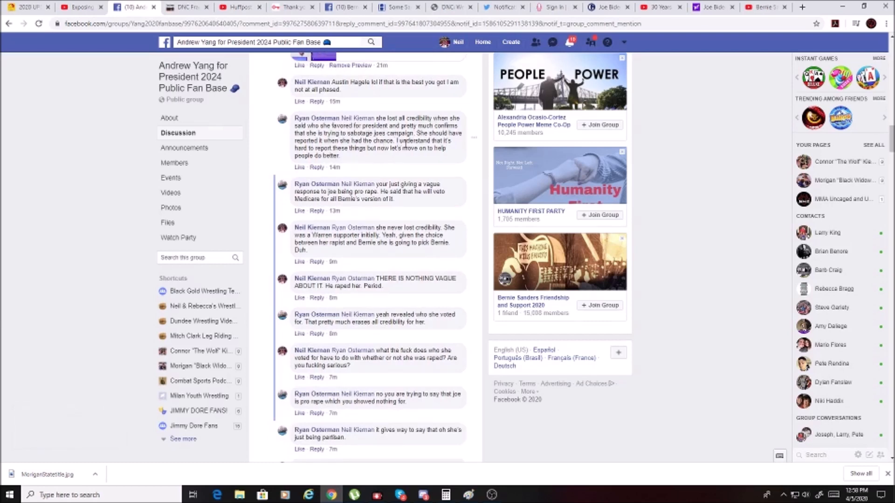
pyautogui.moveTo(346, 159)
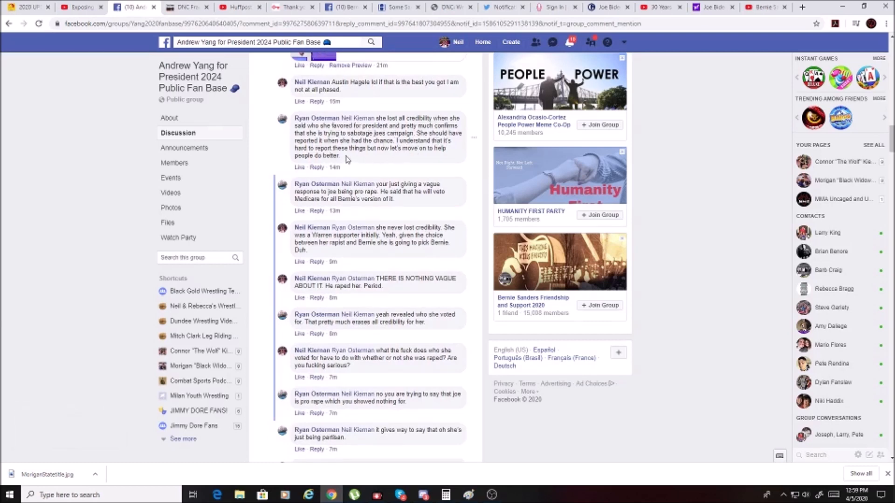
pyautogui.moveTo(371, 158)
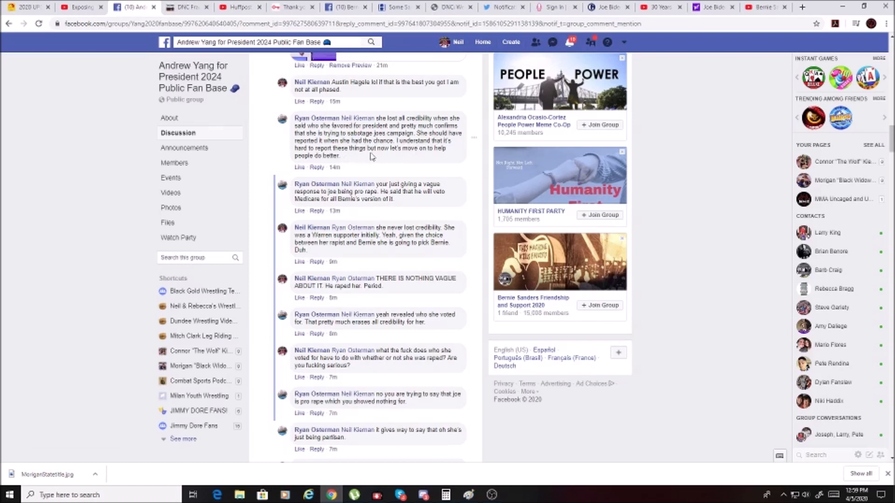
pyautogui.moveTo(380, 173)
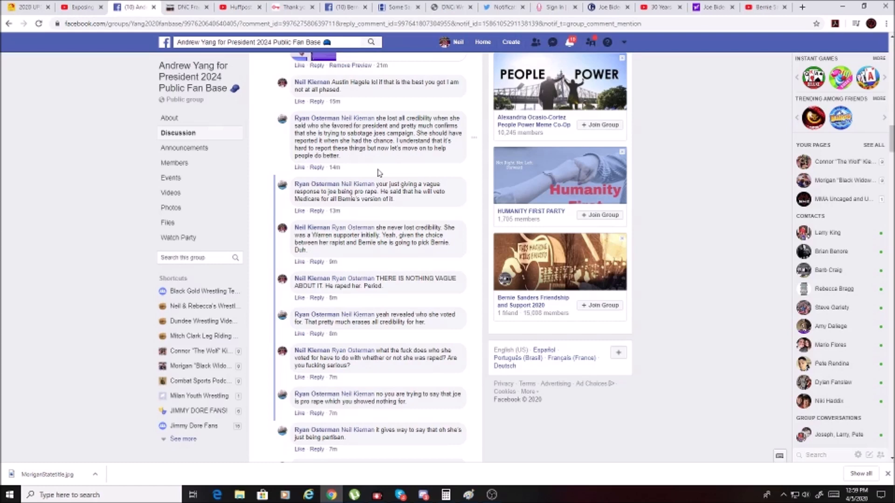
pyautogui.scroll(-3)
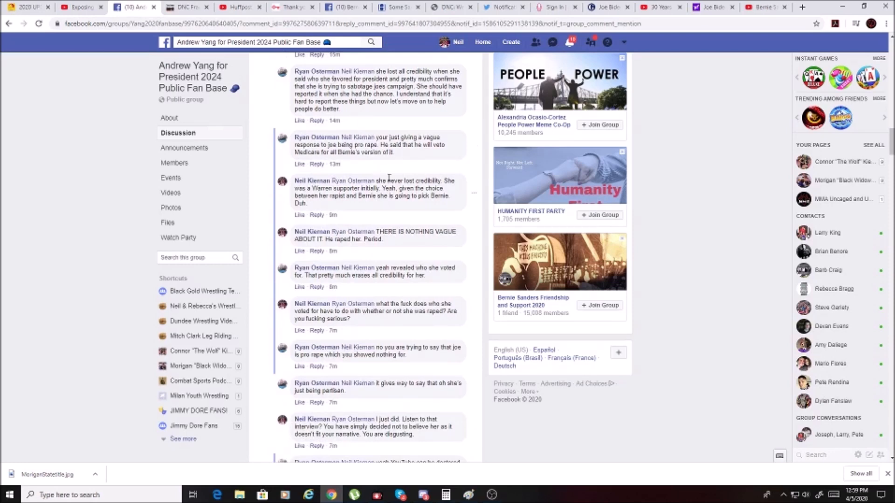
pyautogui.scroll(-3)
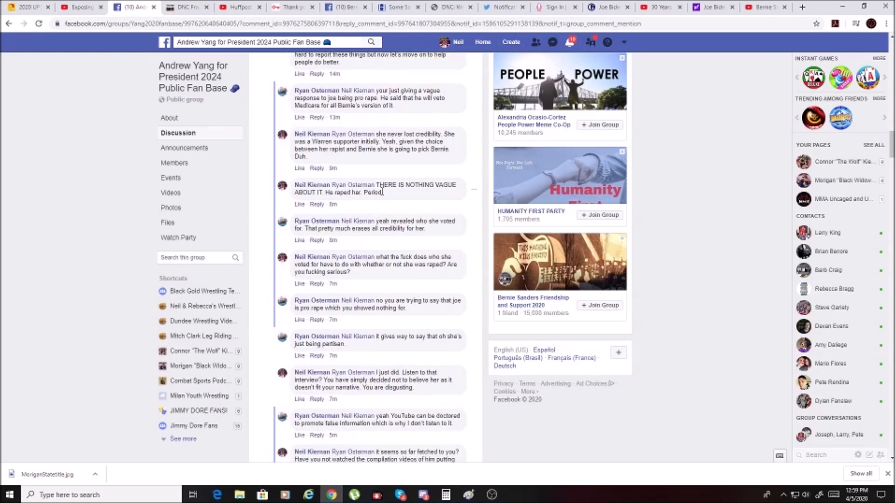
pyautogui.moveTo(381, 193)
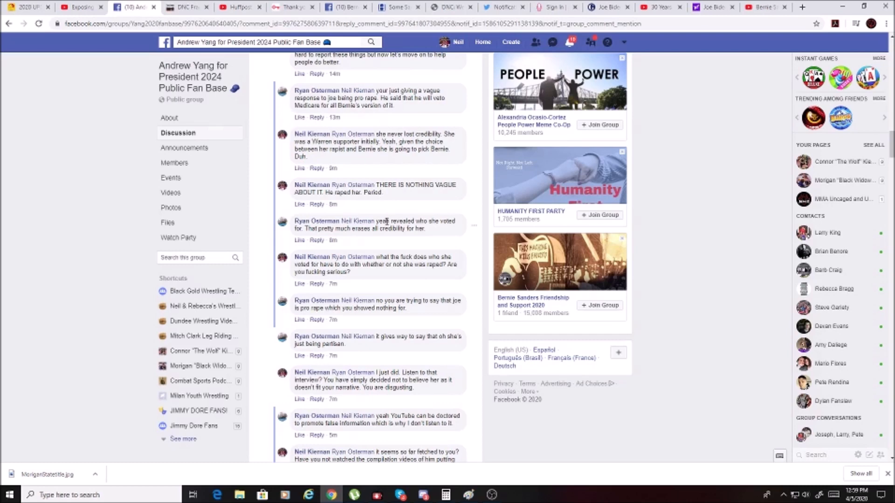
pyautogui.scroll(-3)
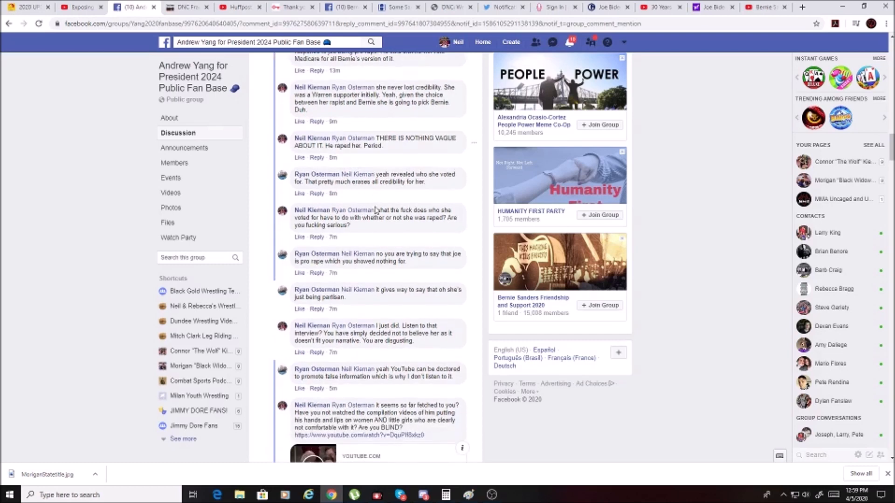
pyautogui.scroll(-3)
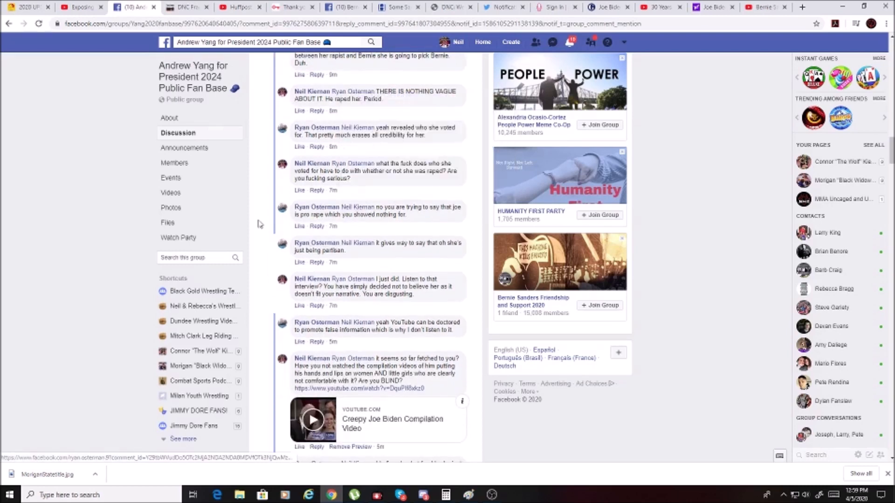
pyautogui.moveTo(71, 194)
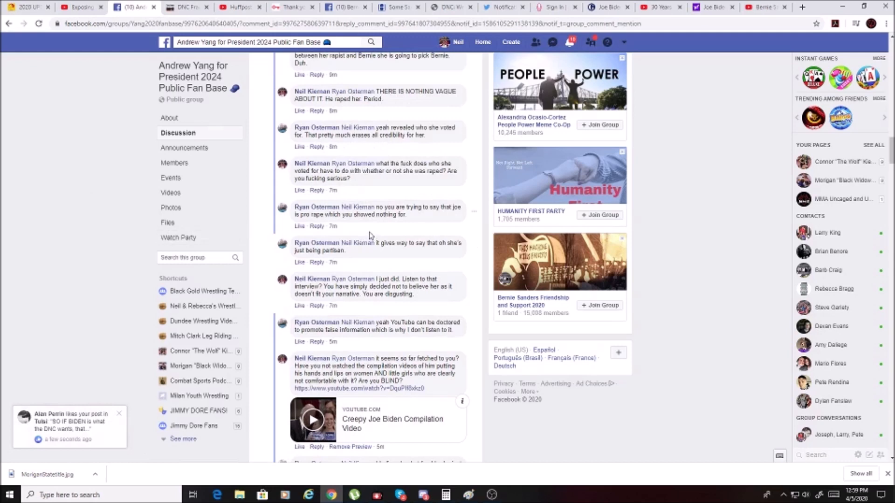
pyautogui.moveTo(374, 233)
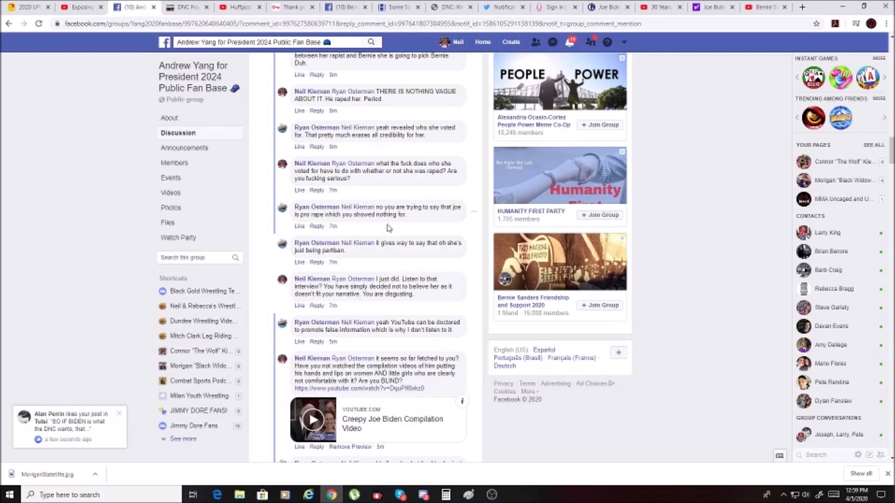
pyautogui.scroll(-3)
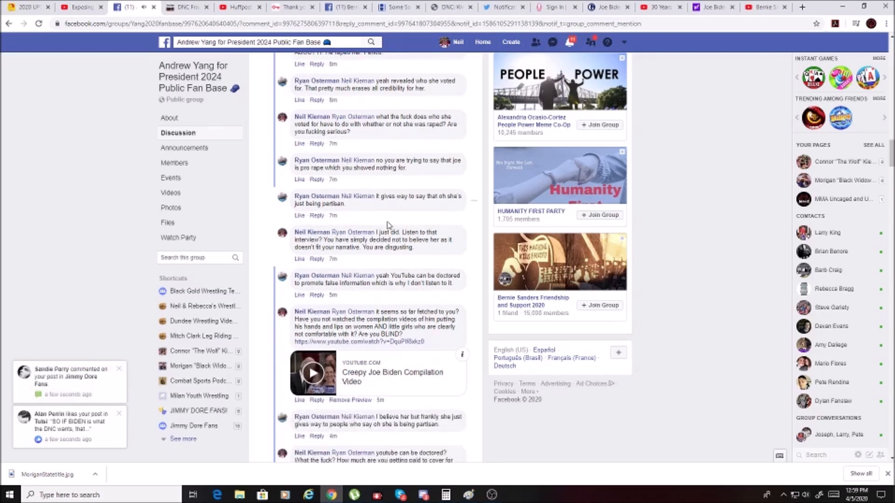
pyautogui.scroll(-3)
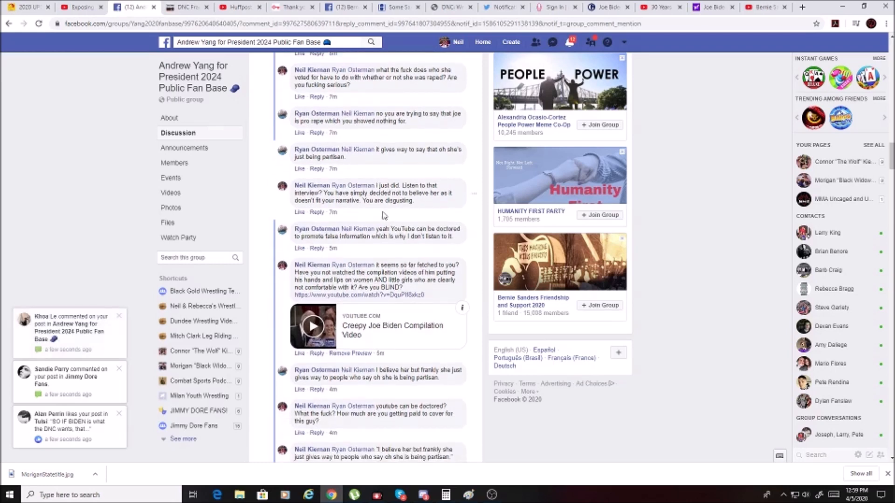
pyautogui.scroll(-3)
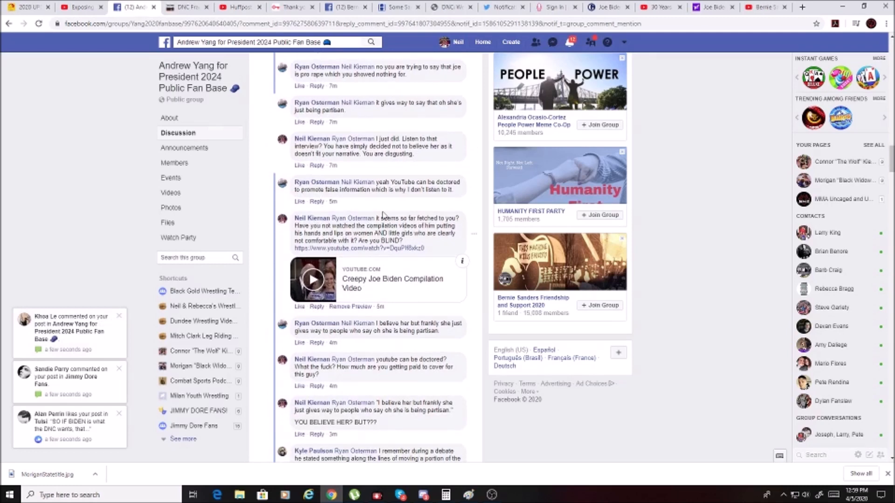
pyautogui.moveTo(384, 215)
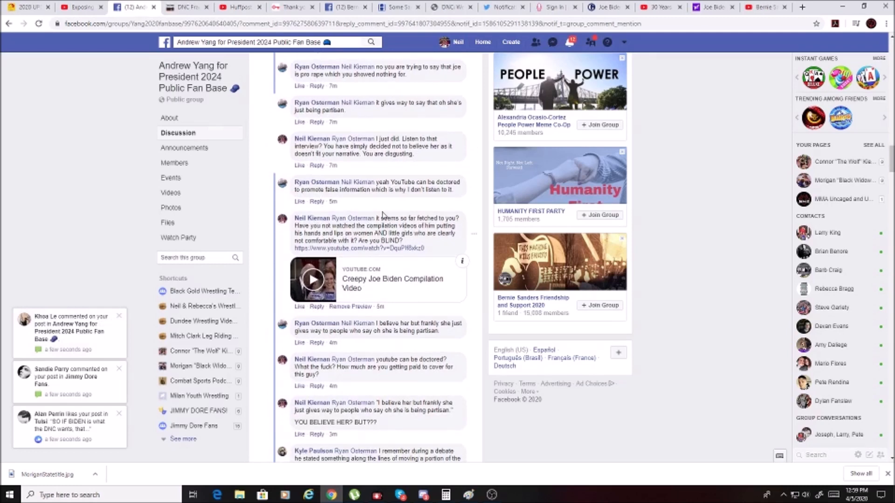
pyautogui.moveTo(384, 208)
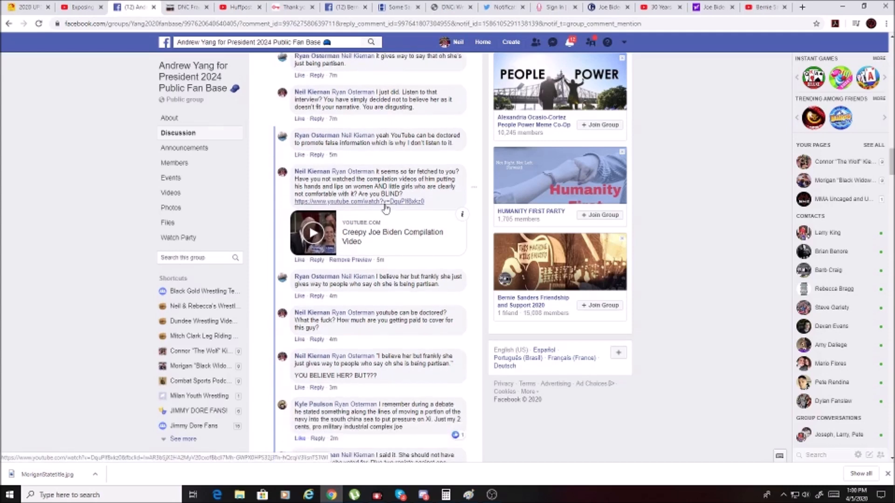
pyautogui.scroll(-3)
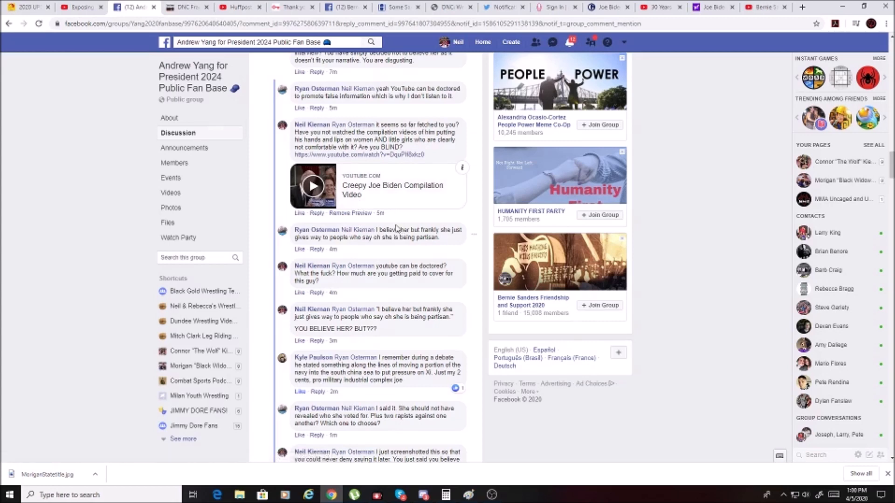
pyautogui.scroll(-3)
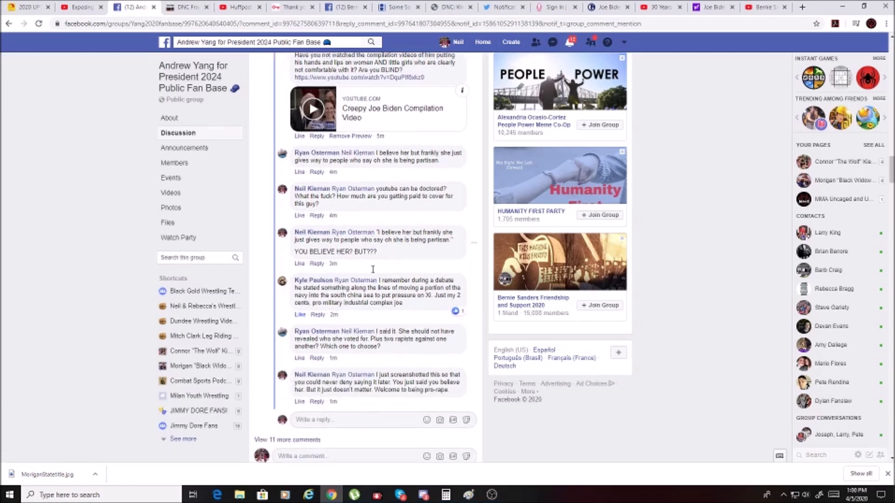
pyautogui.scroll(-3)
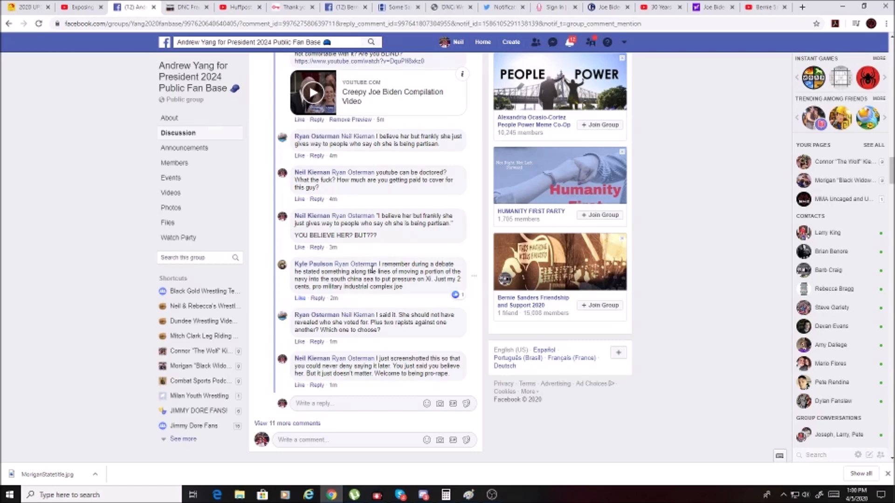
# - Scroll past the reply box to The Yang Gang Report's shared tweet about Andrew Yang
pyautogui.scroll(-3)
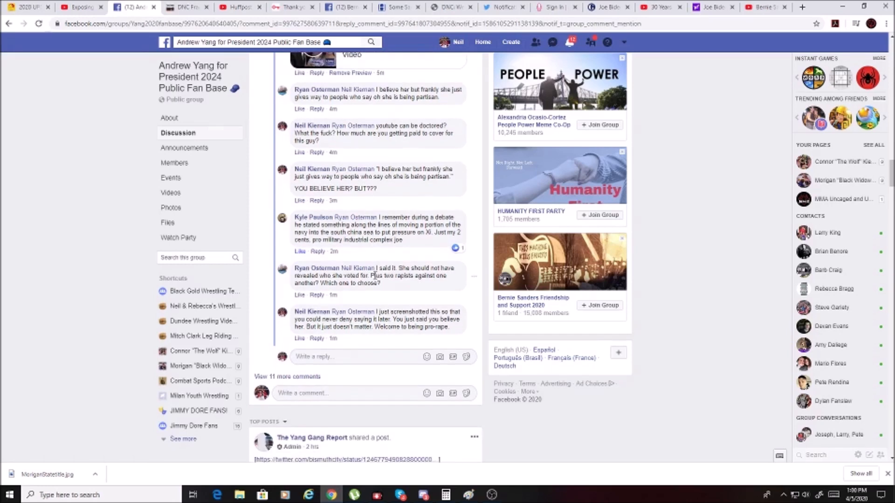
pyautogui.moveTo(418, 255)
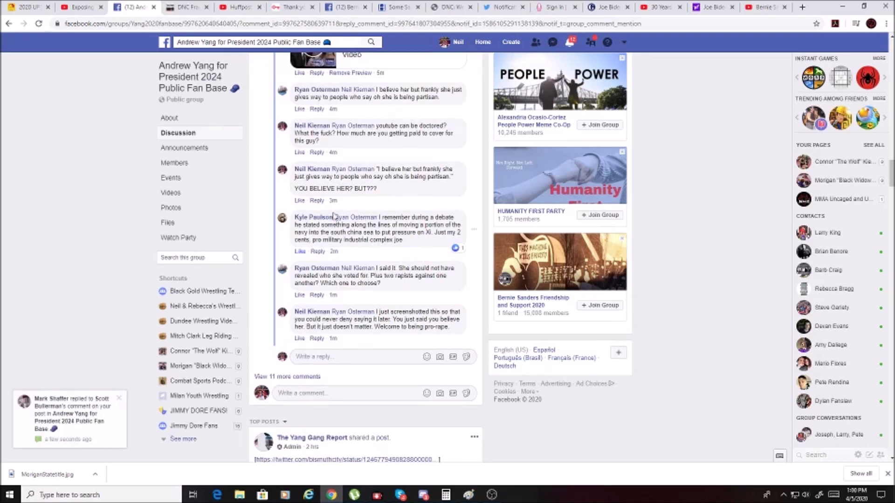
pyautogui.moveTo(392, 198)
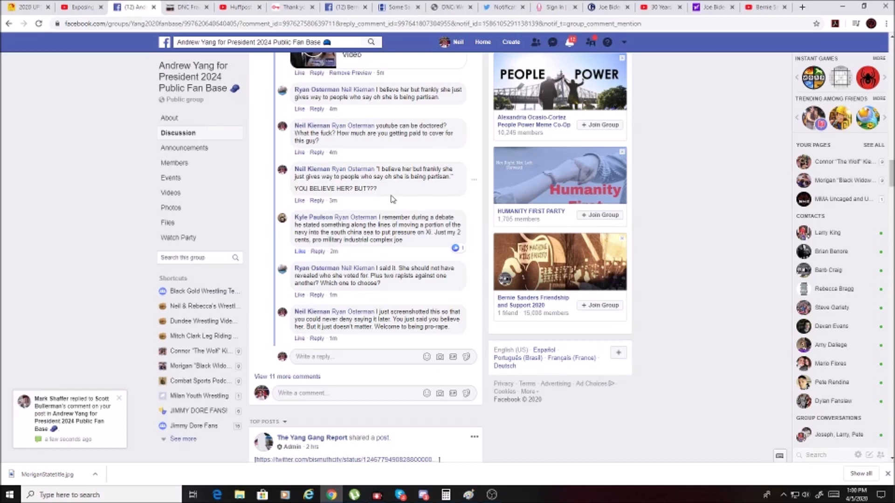
pyautogui.scroll(-3)
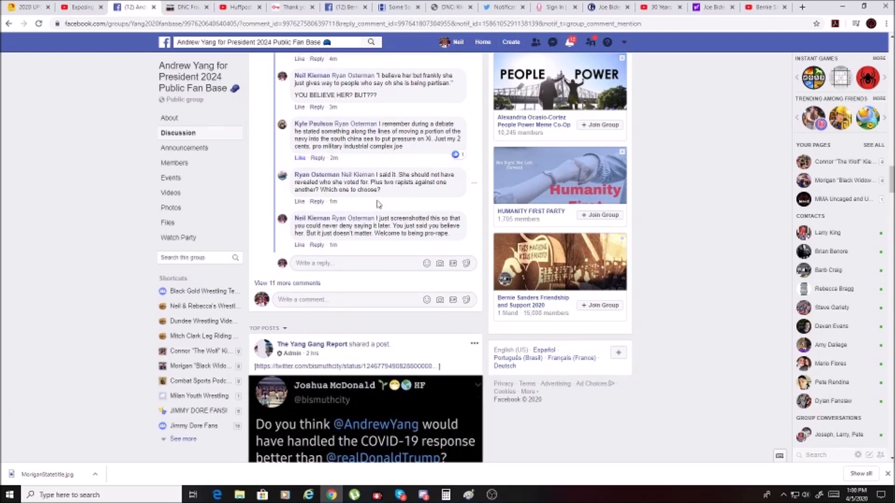
pyautogui.moveTo(372, 184)
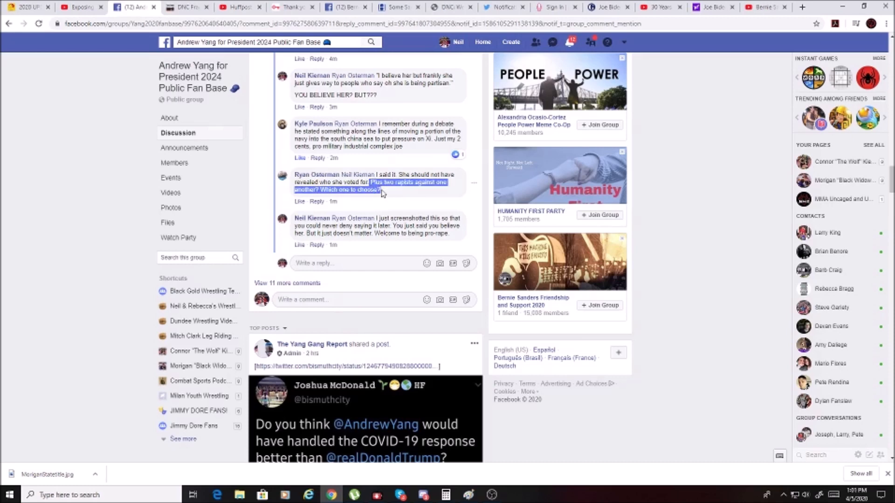
pyautogui.moveTo(391, 200)
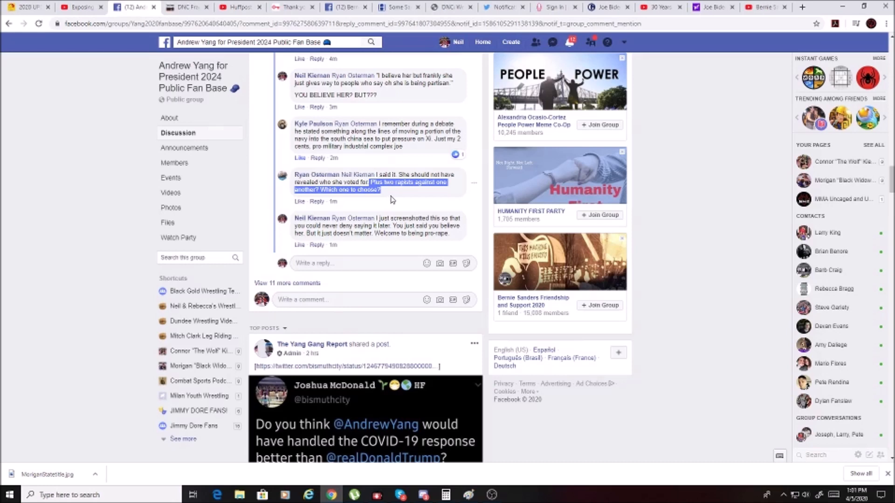
pyautogui.moveTo(392, 200)
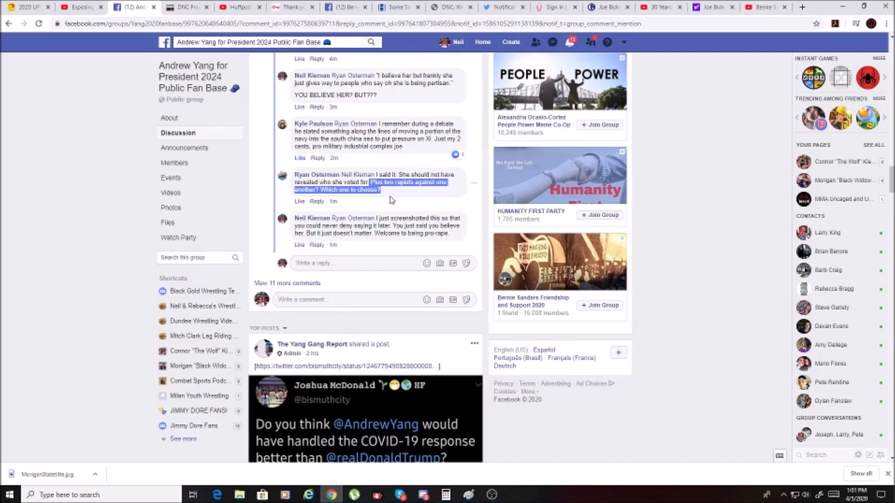
pyautogui.moveTo(391, 201)
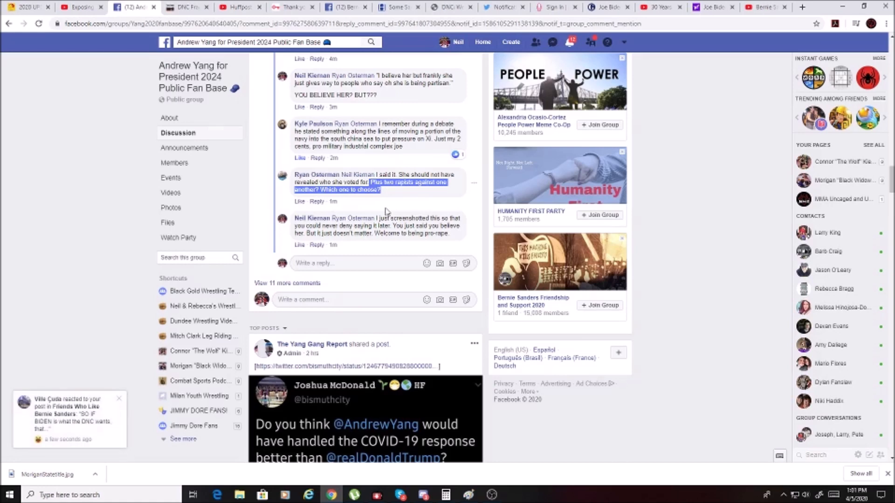
pyautogui.moveTo(387, 212)
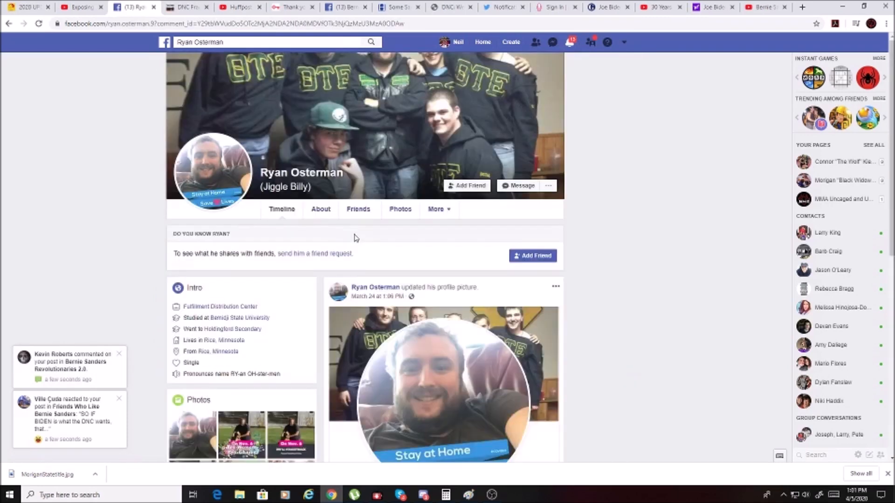
# - Open the commenter's 'Stay at Home, Save Lives' profile picture full size
pyautogui.scroll(-3)
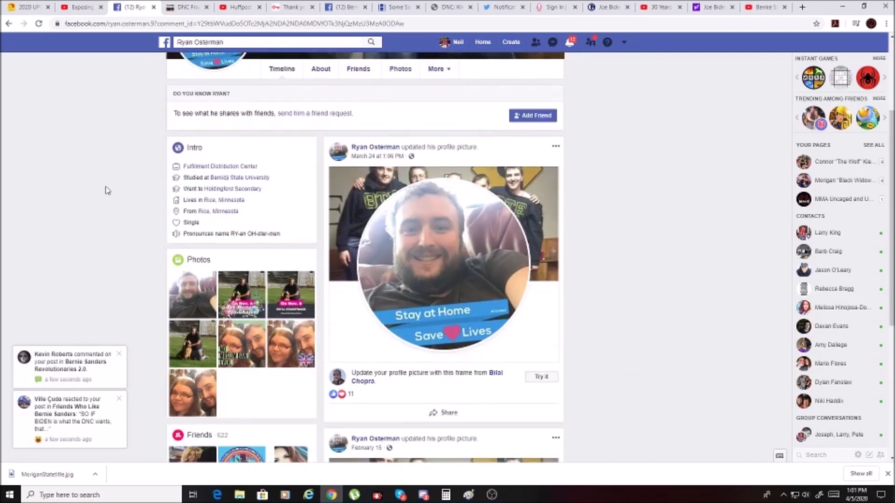
pyautogui.click(442, 263)
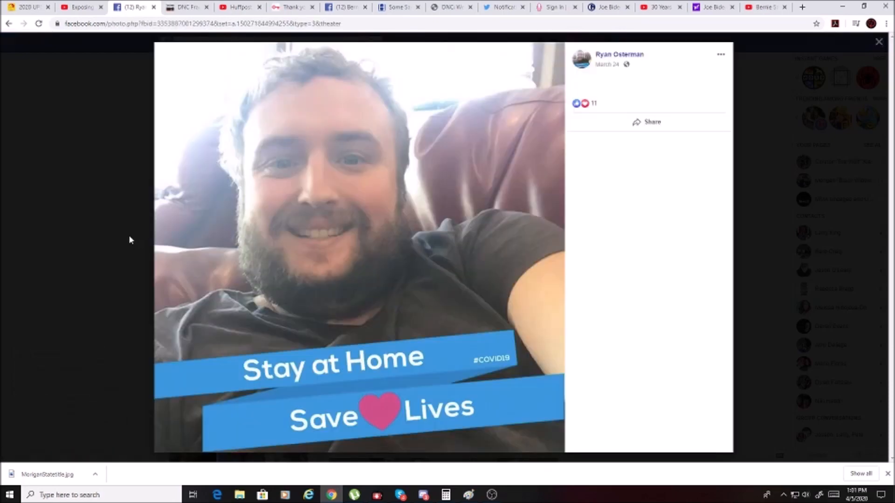
pyautogui.moveTo(631, 63)
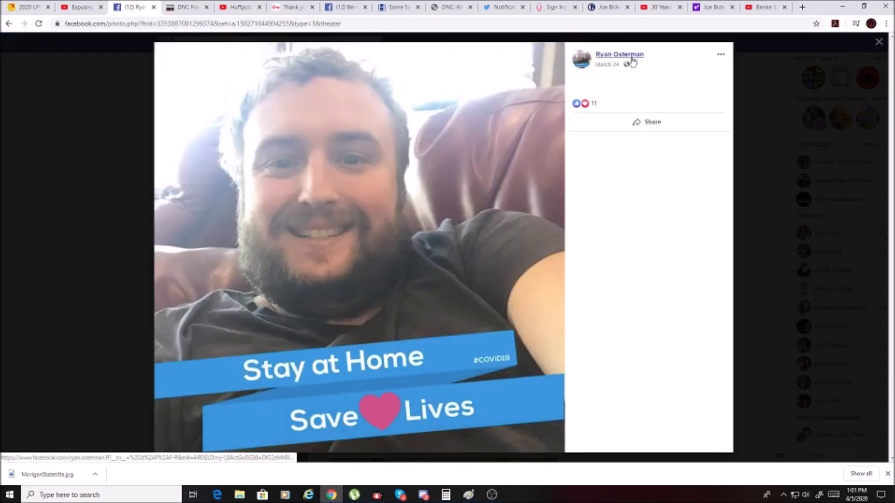